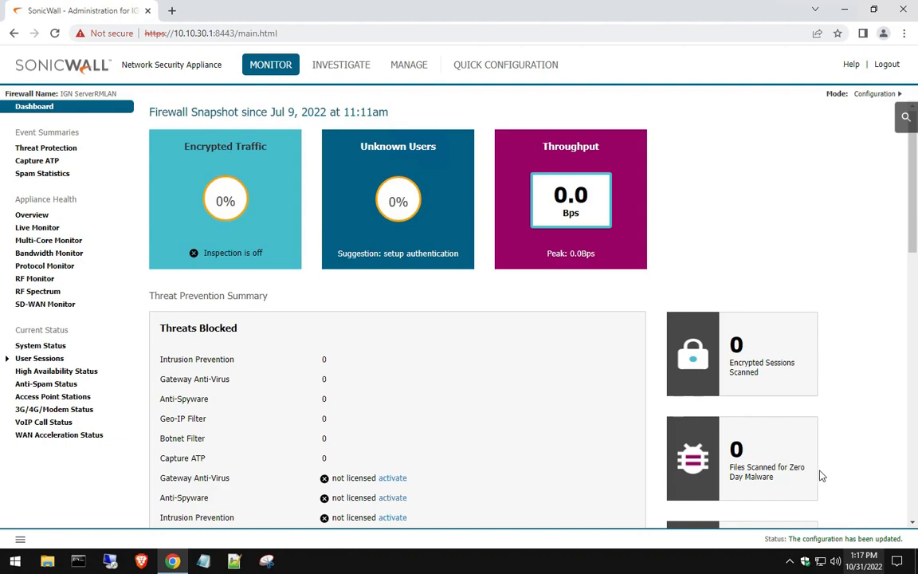
mouse_move(669, 286)
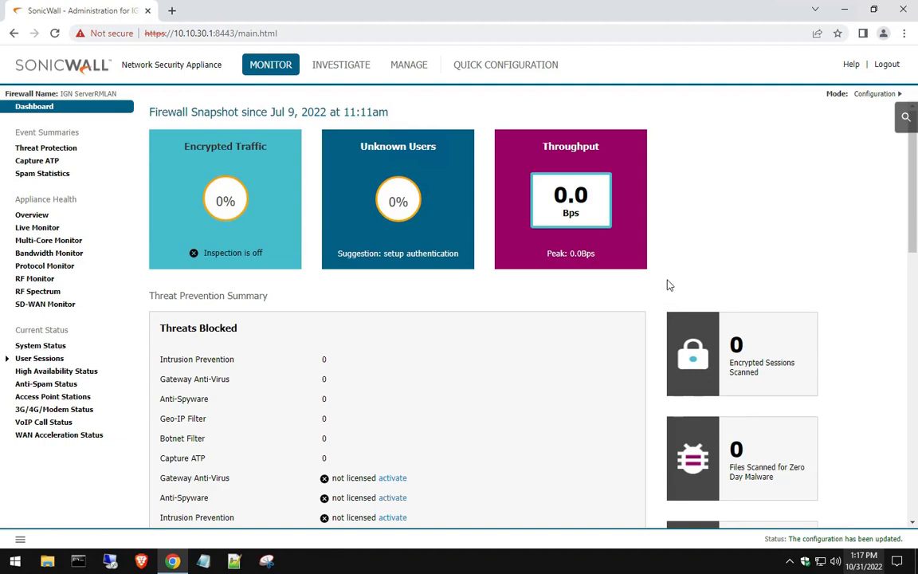
mouse_move(443, 124)
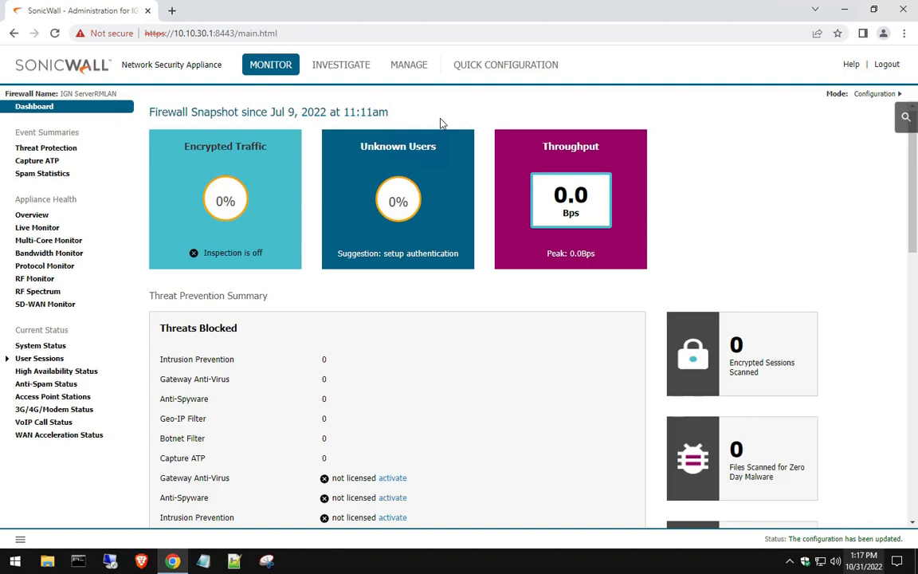
mouse_move(408, 64)
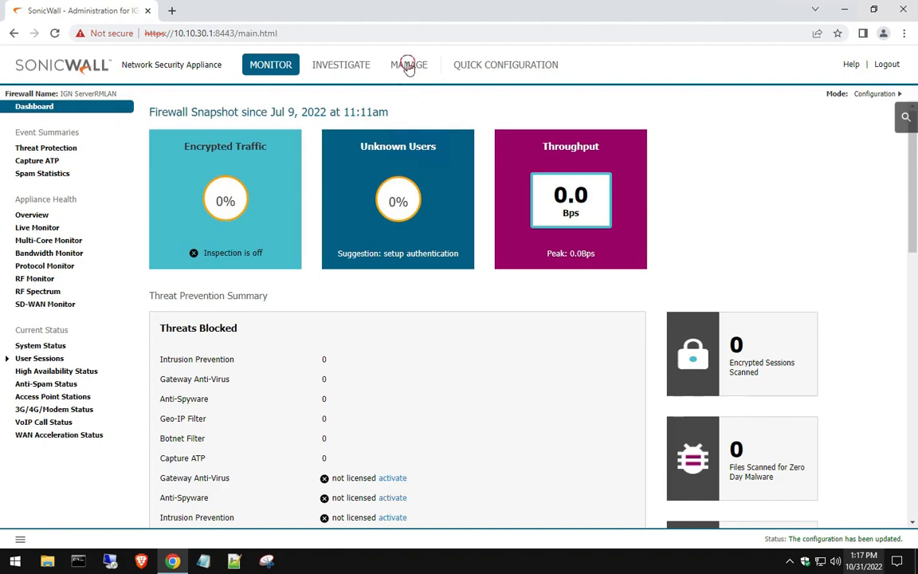
Go to MANAGE > Network to show the LAN and WAN interfaces with traffic statistics.
click(408, 64)
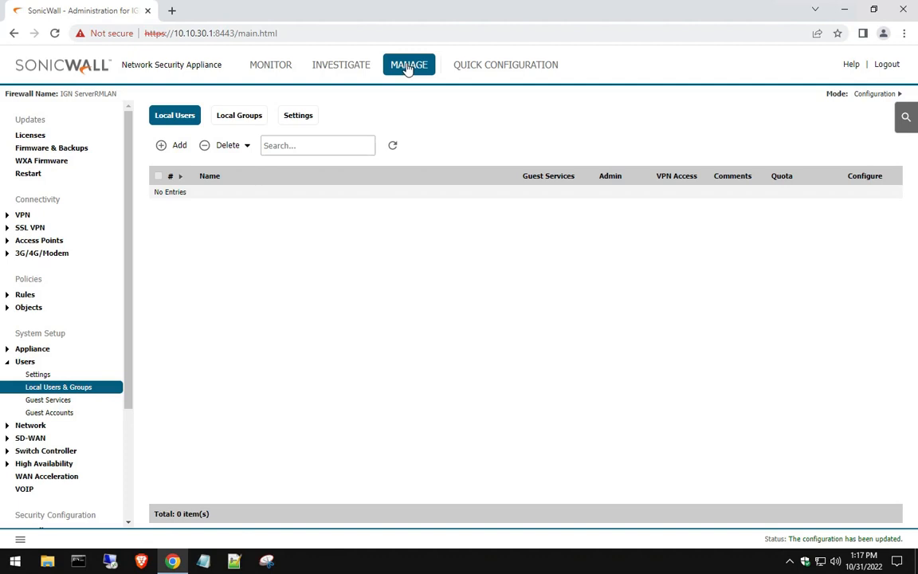
mouse_move(411, 83)
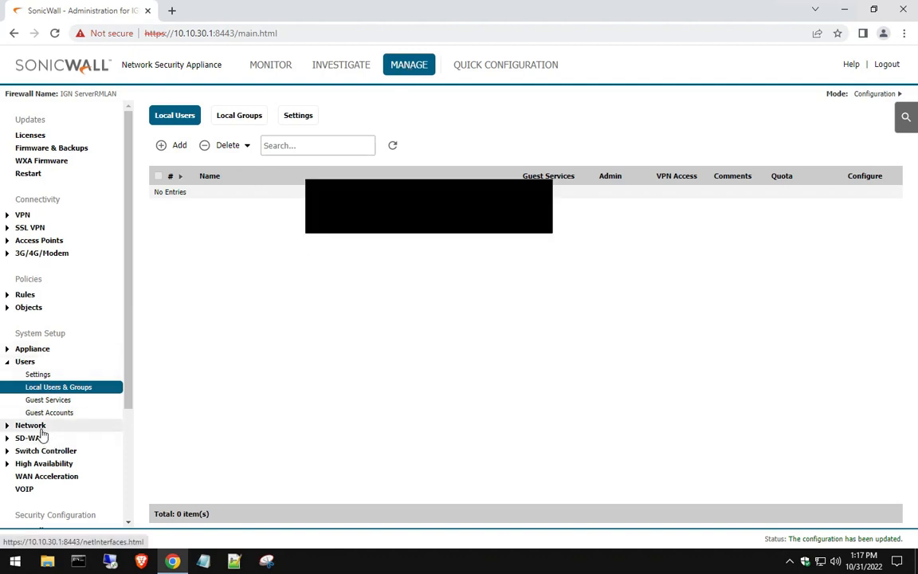
click(31, 424)
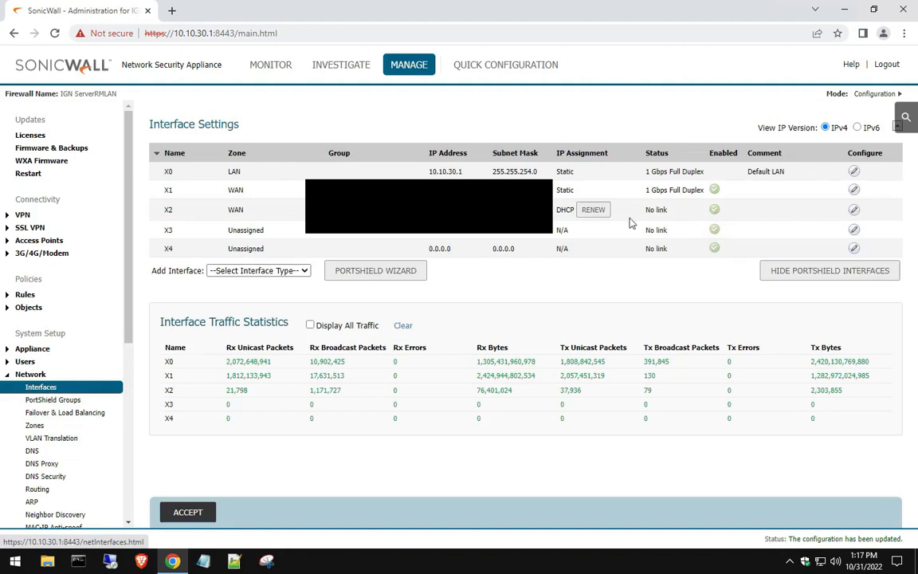
Enable HTTPS user login on the X0 LAN interface and confirm the configuration update.
click(854, 171)
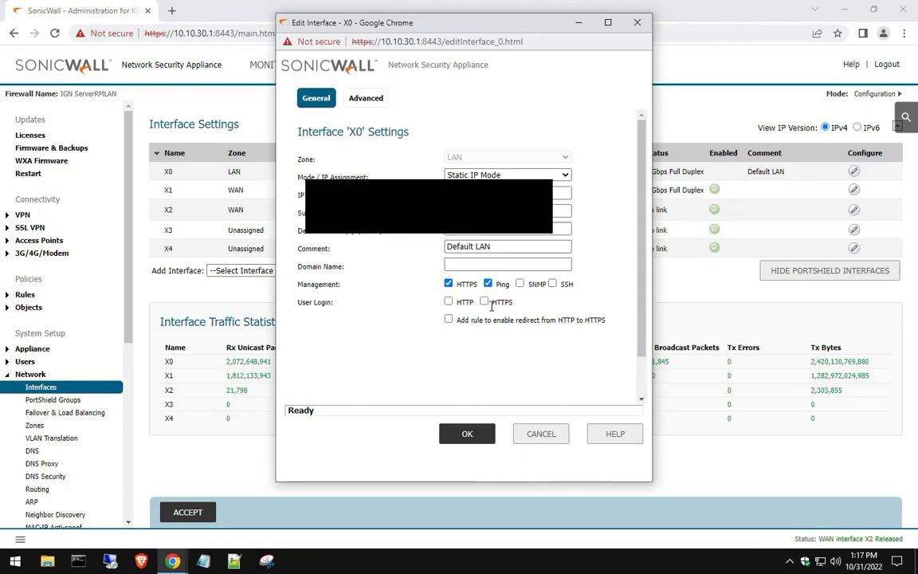
mouse_move(401, 156)
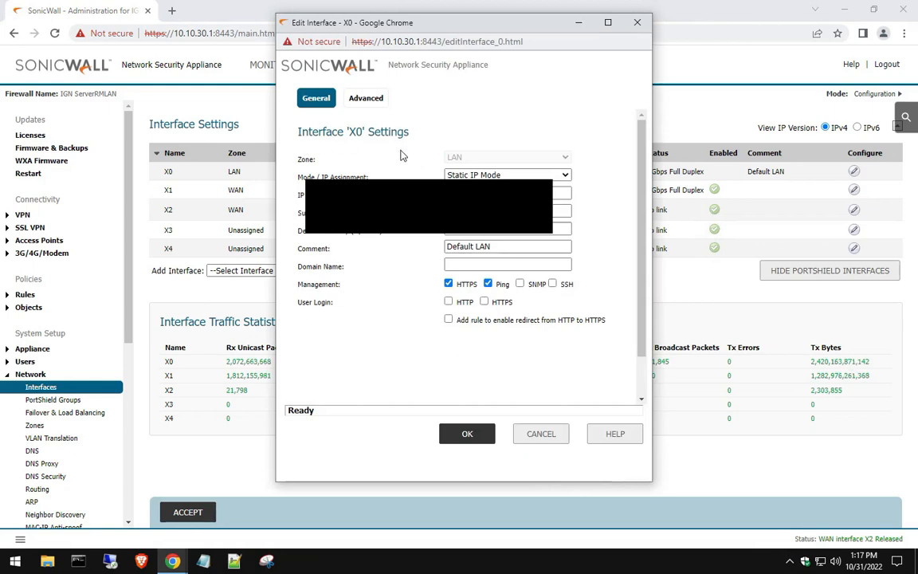
click(484, 301)
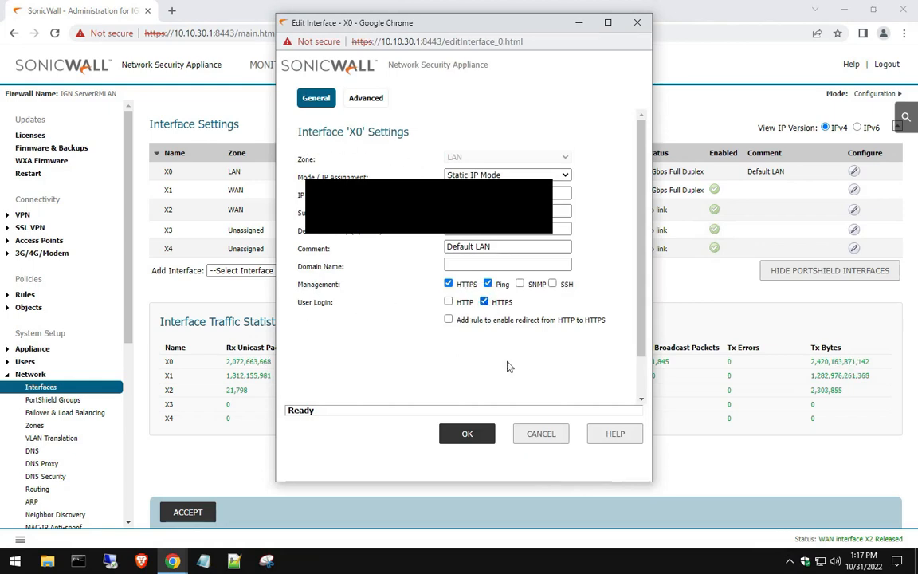
click(468, 433)
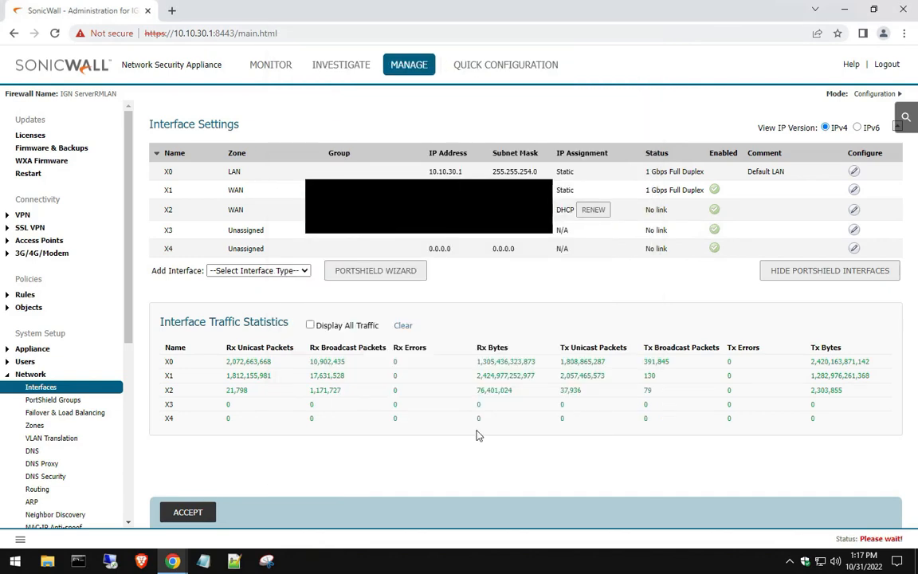
click(188, 512)
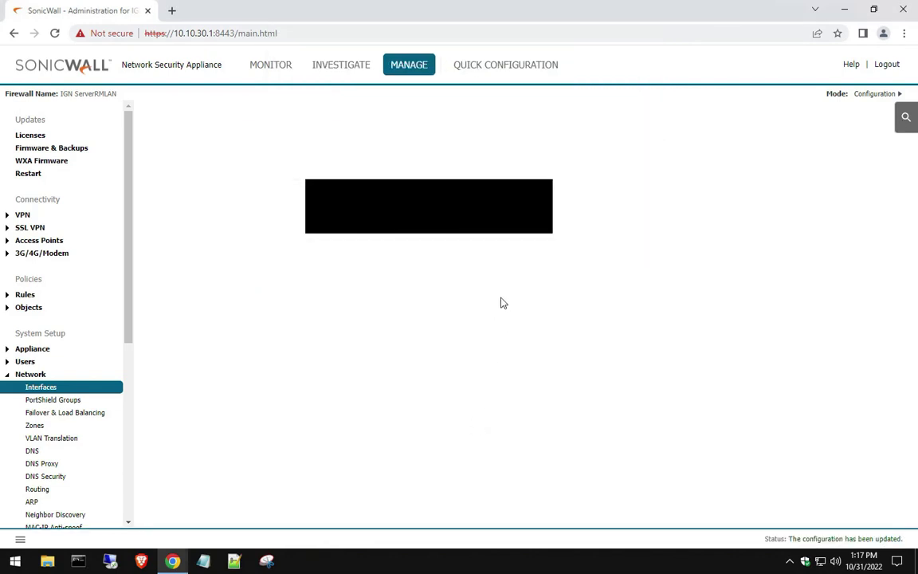
mouse_move(494, 268)
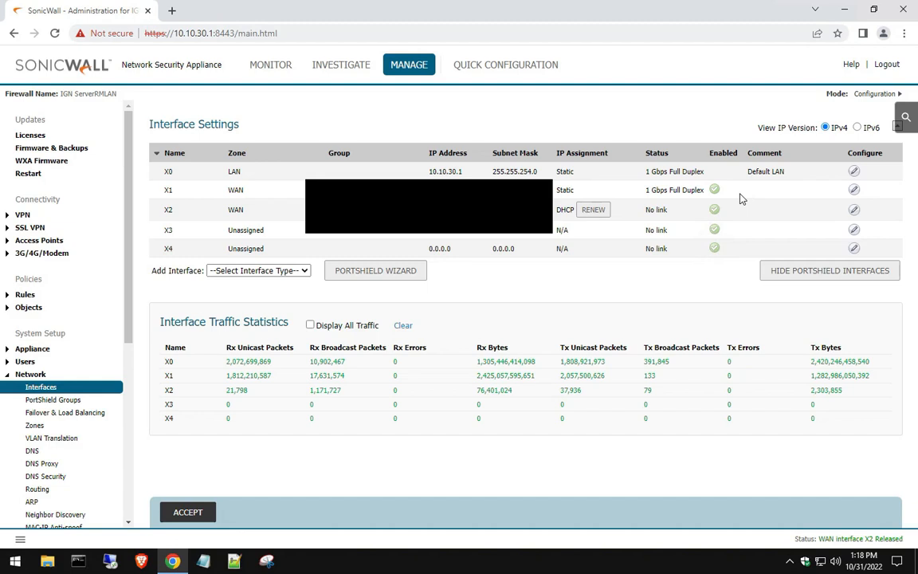
mouse_move(103, 376)
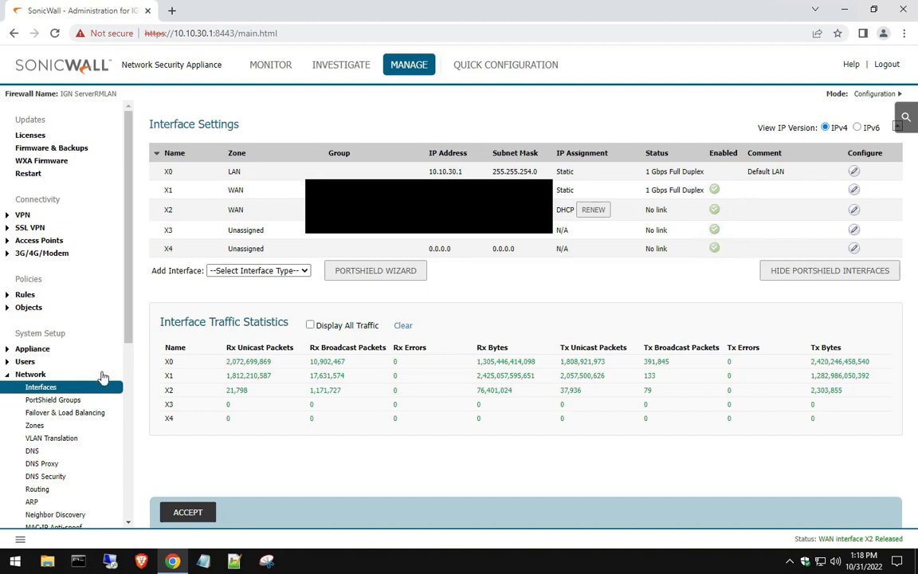
Start a new local user named IGNTest with one-time password method Disabled.
click(25, 360)
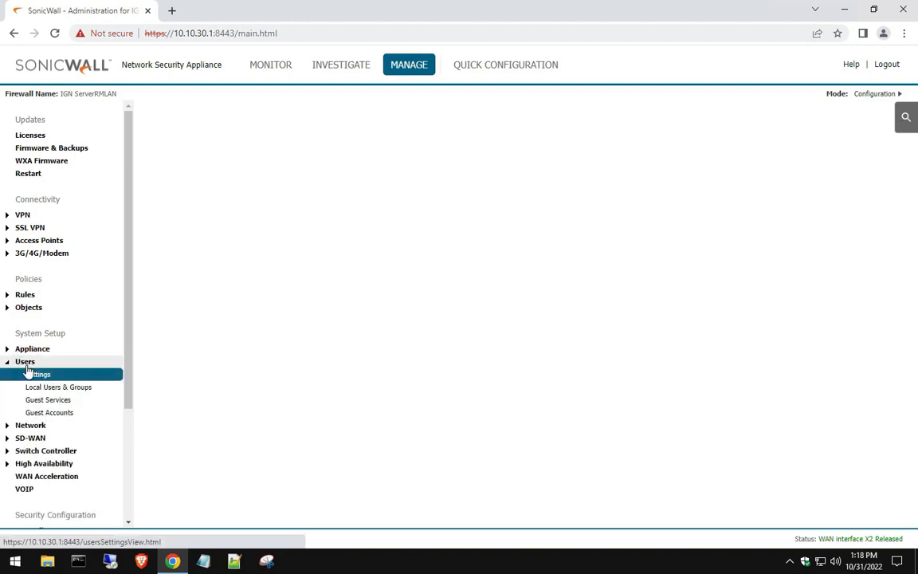
click(57, 388)
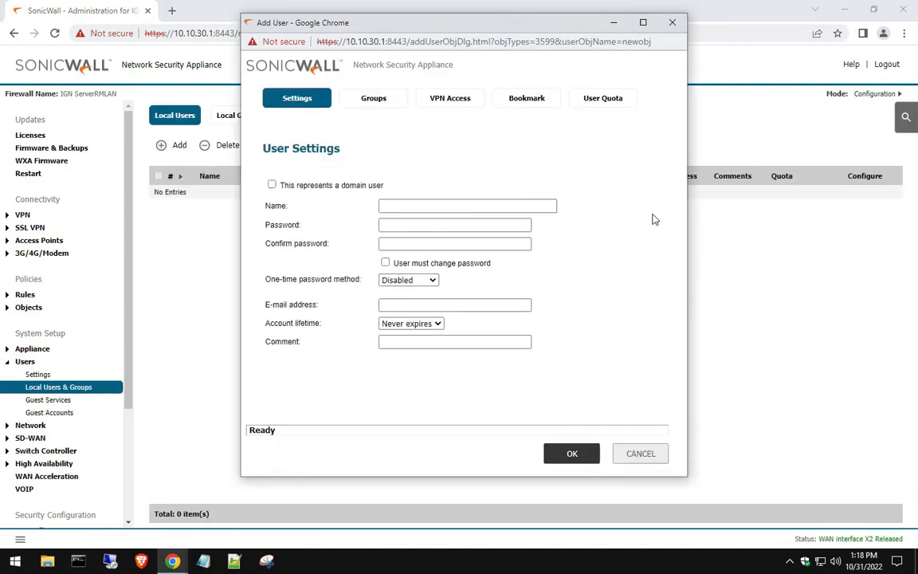
click(467, 206)
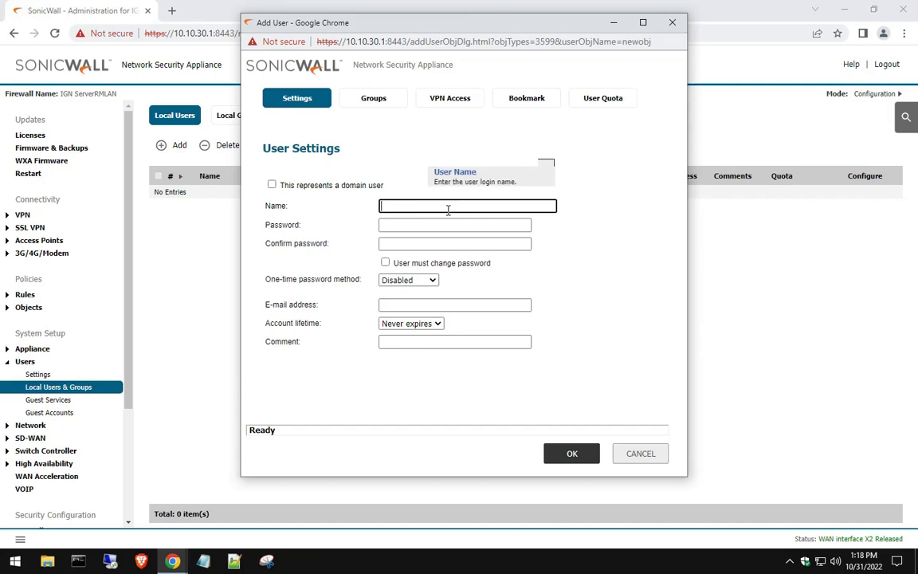
text(IGN)
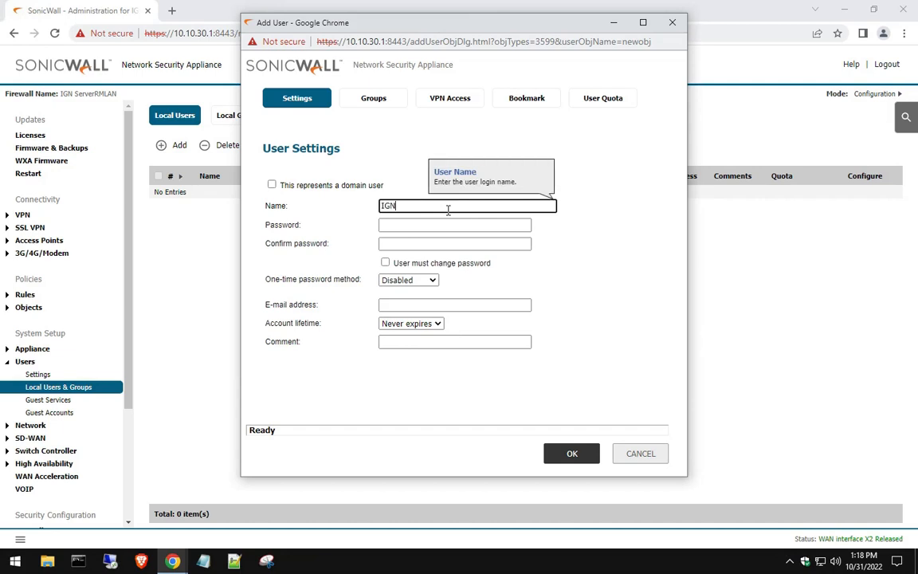
text(Test)
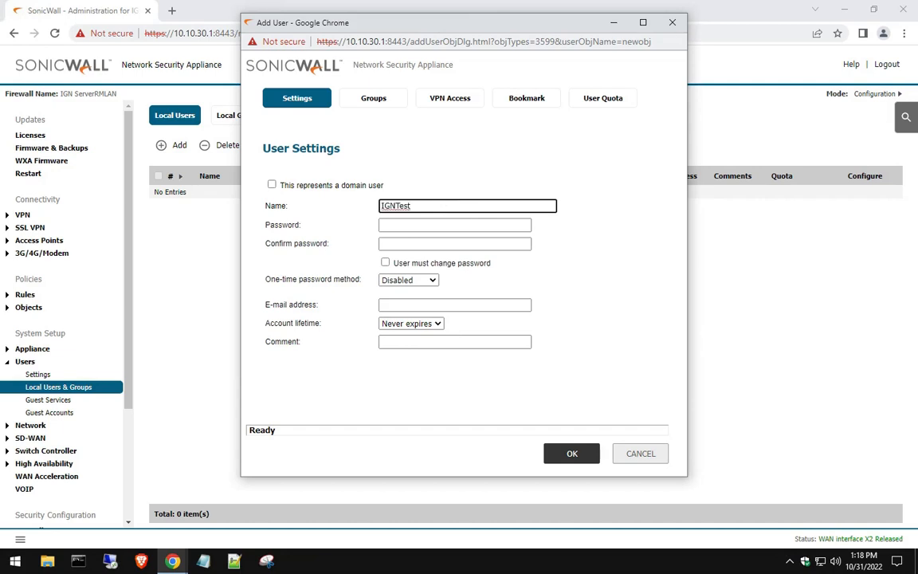
mouse_move(424, 229)
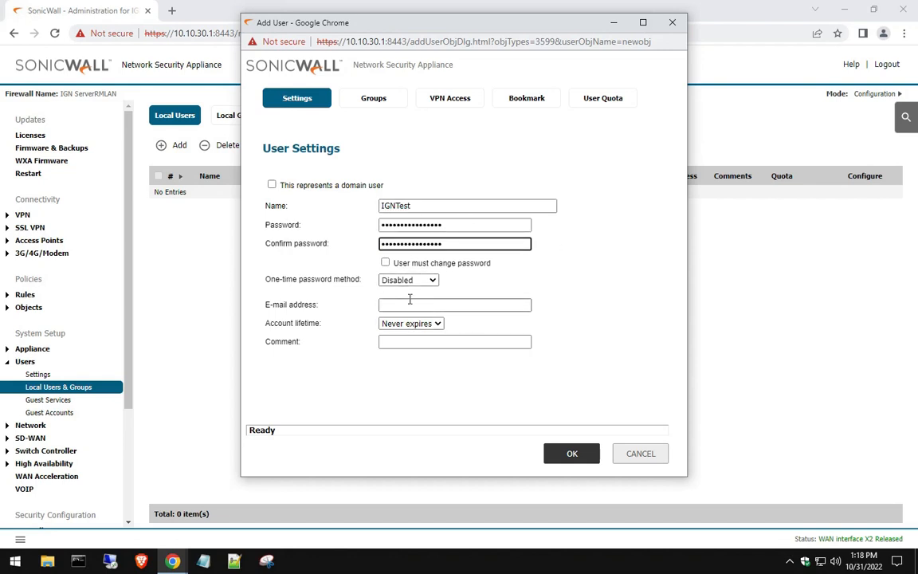
click(408, 279)
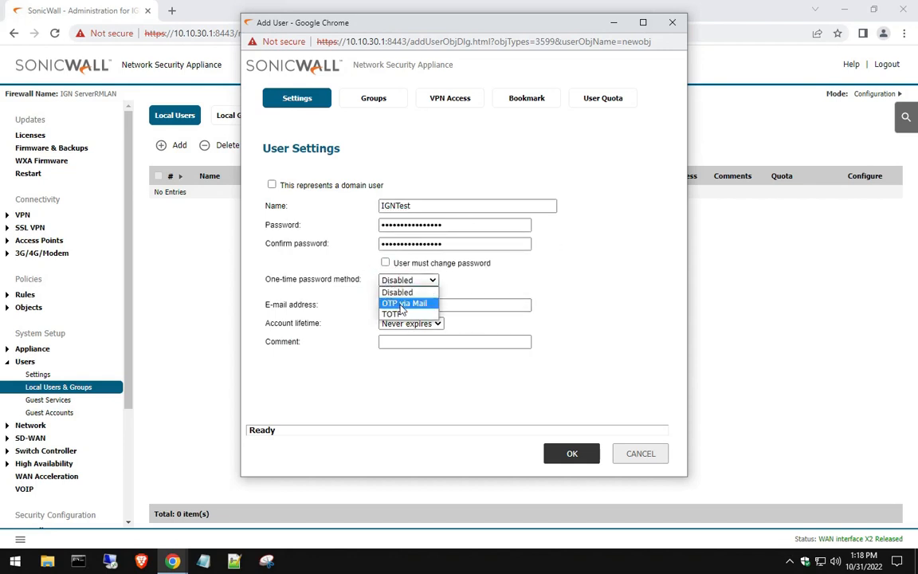
click(397, 292)
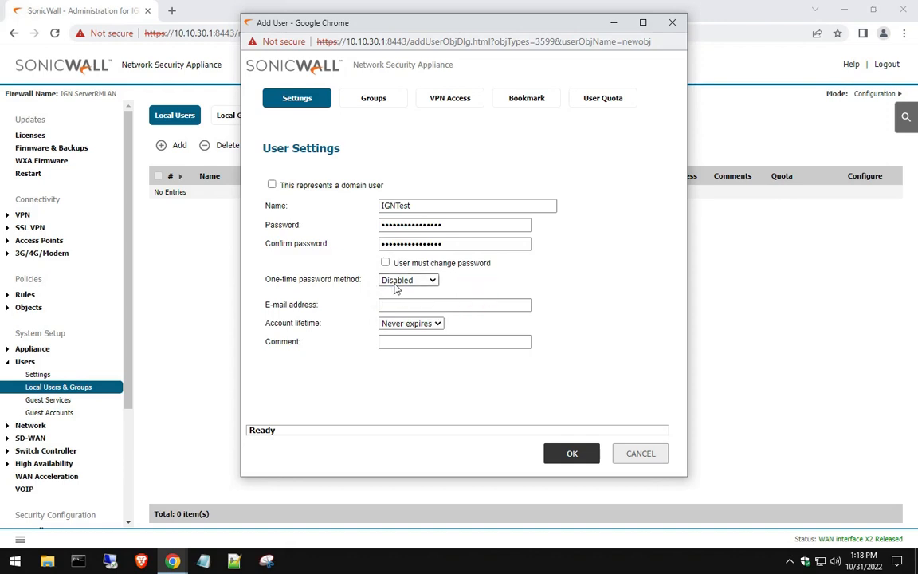
mouse_move(488, 287)
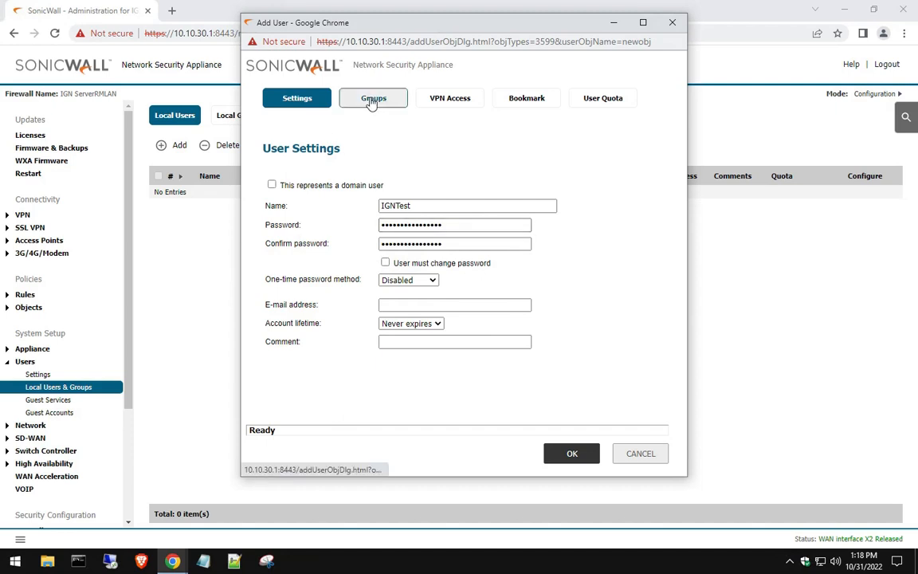
Add SonicWALL Administrators to the new user's group memberships.
click(373, 98)
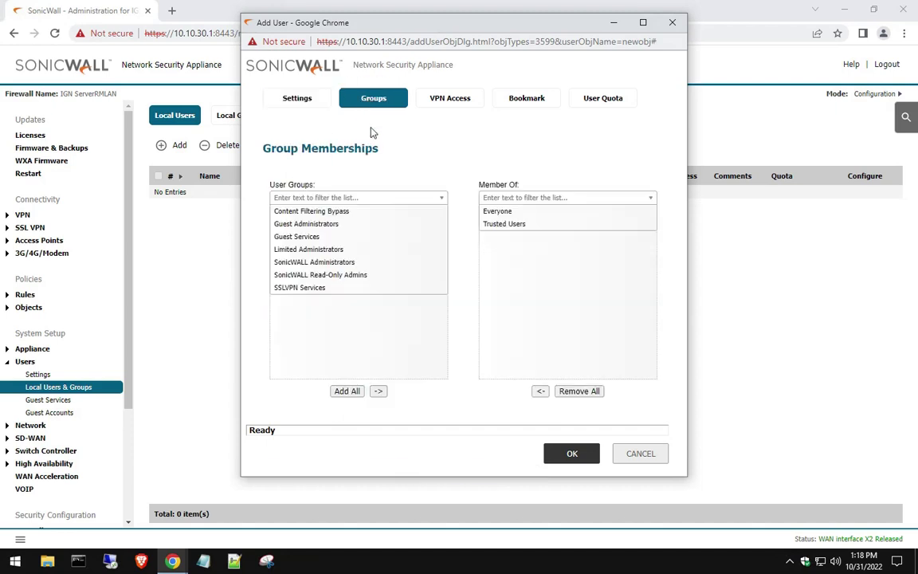
click(319, 287)
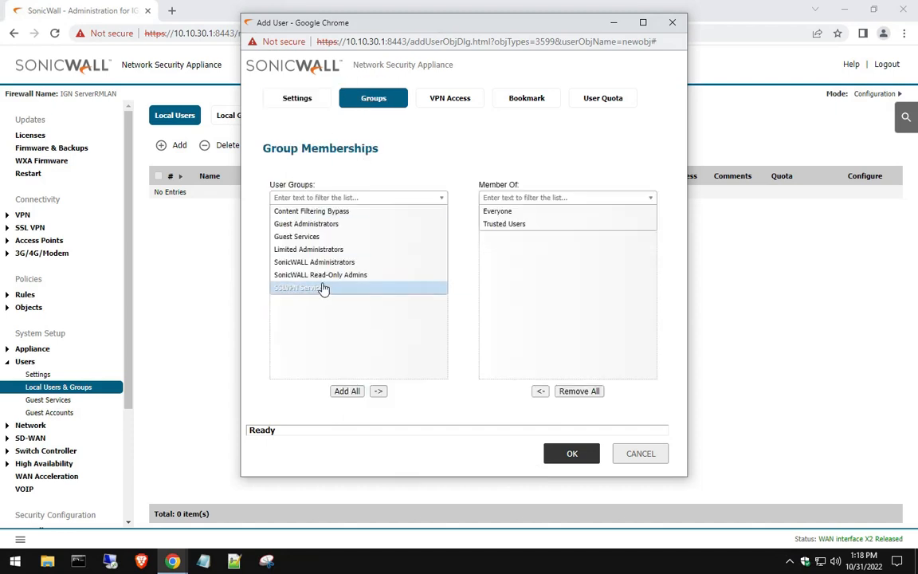
click(310, 249)
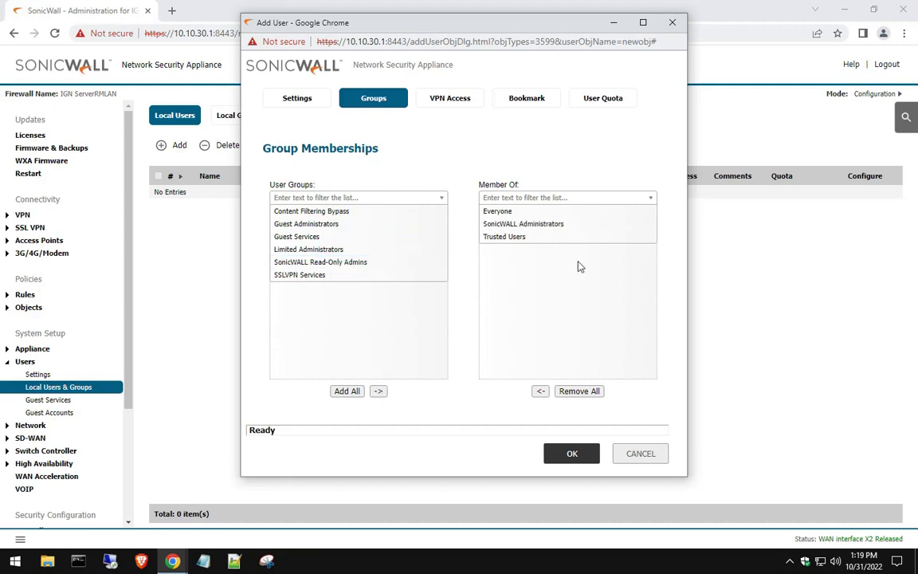
click(523, 224)
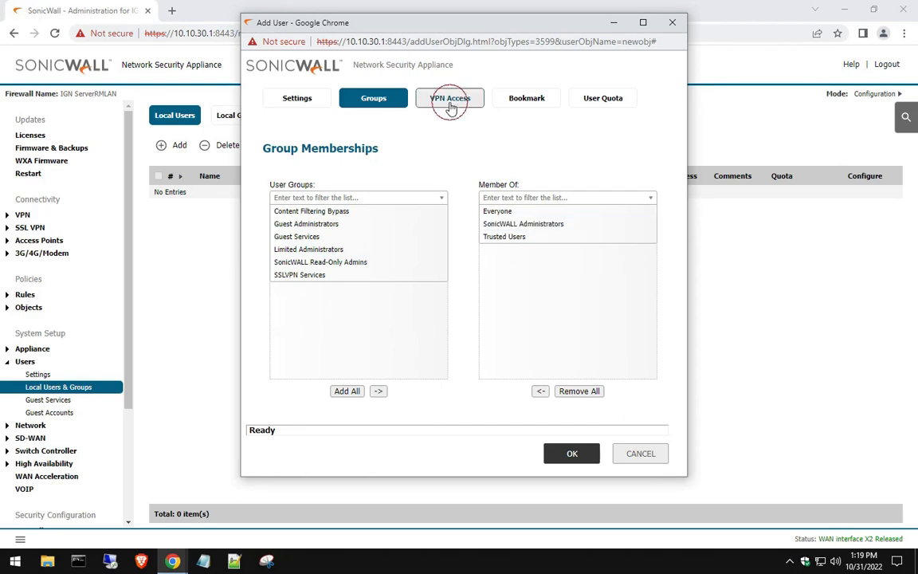
Review the VPN Access and Bookmarks tabs, save the IGNTest user, and log out.
click(450, 97)
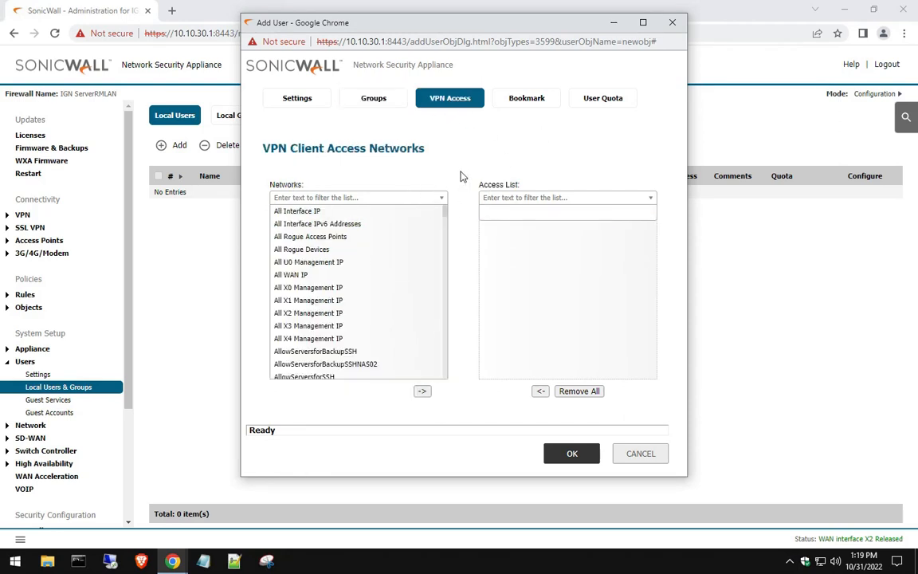
mouse_move(485, 157)
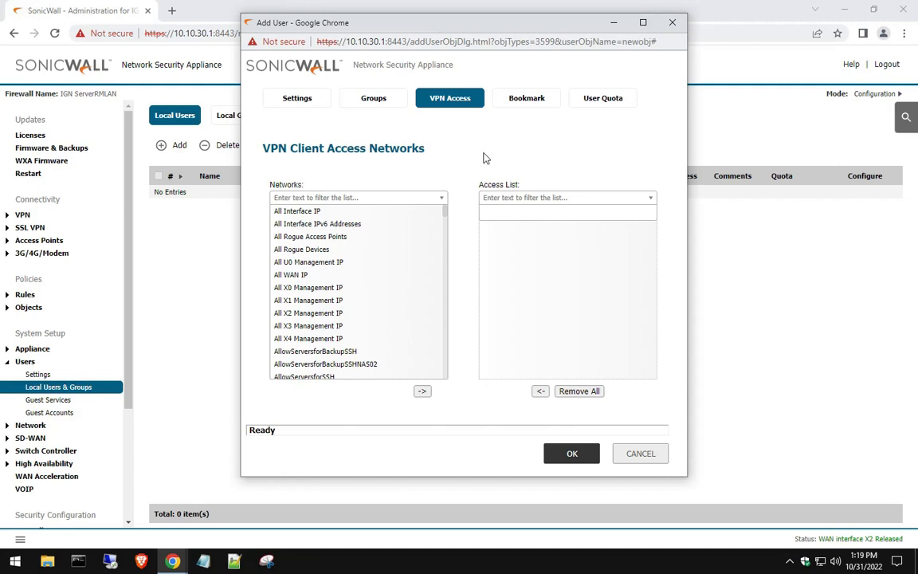
click(526, 97)
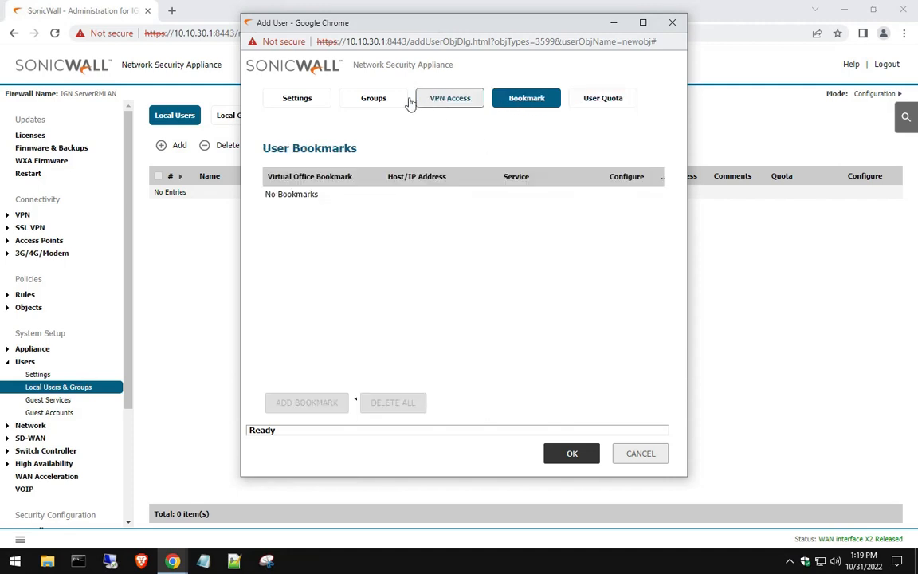
click(296, 98)
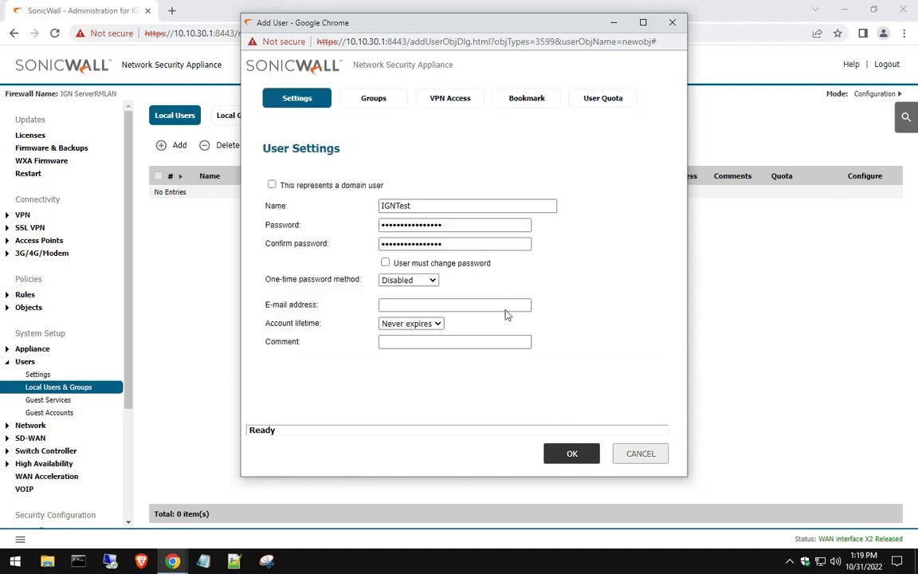
mouse_move(571, 453)
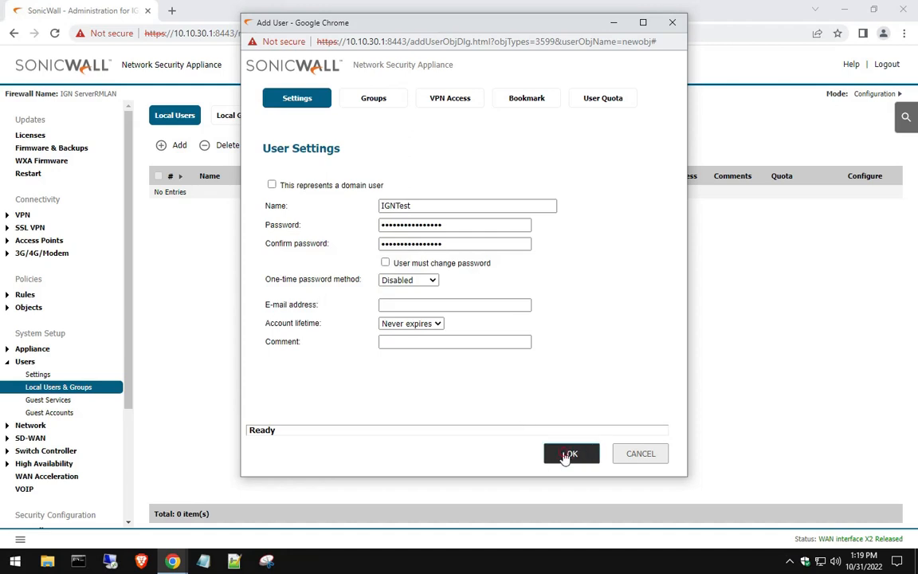
click(571, 452)
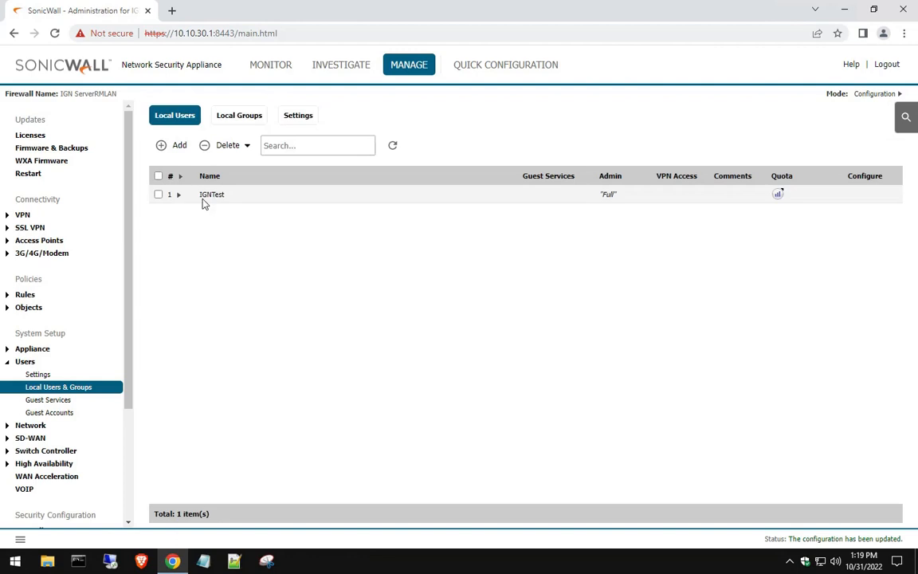
mouse_move(621, 204)
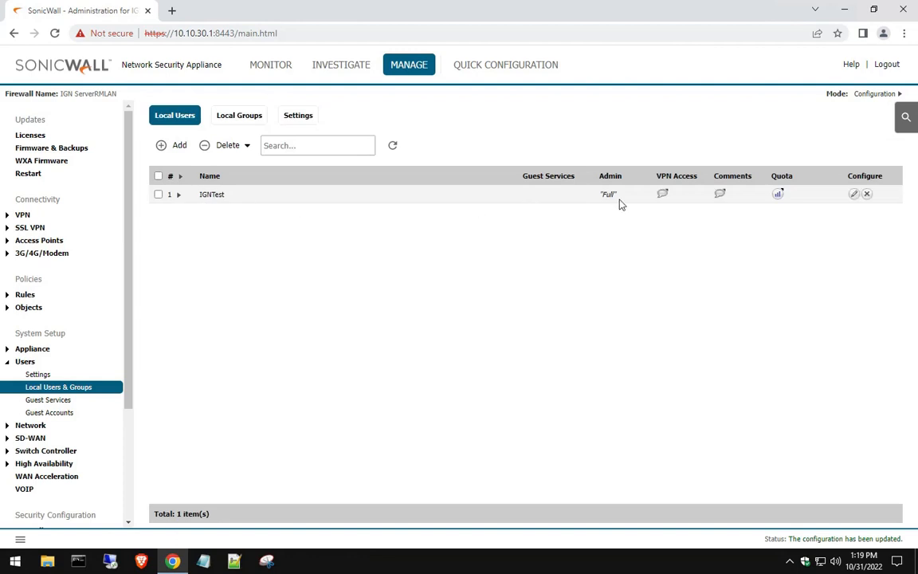
mouse_move(682, 240)
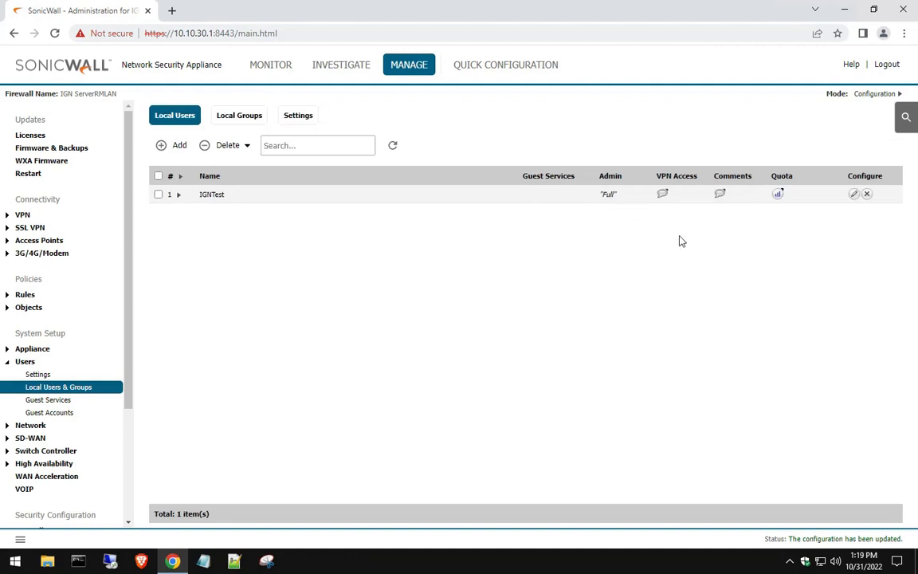
click(887, 64)
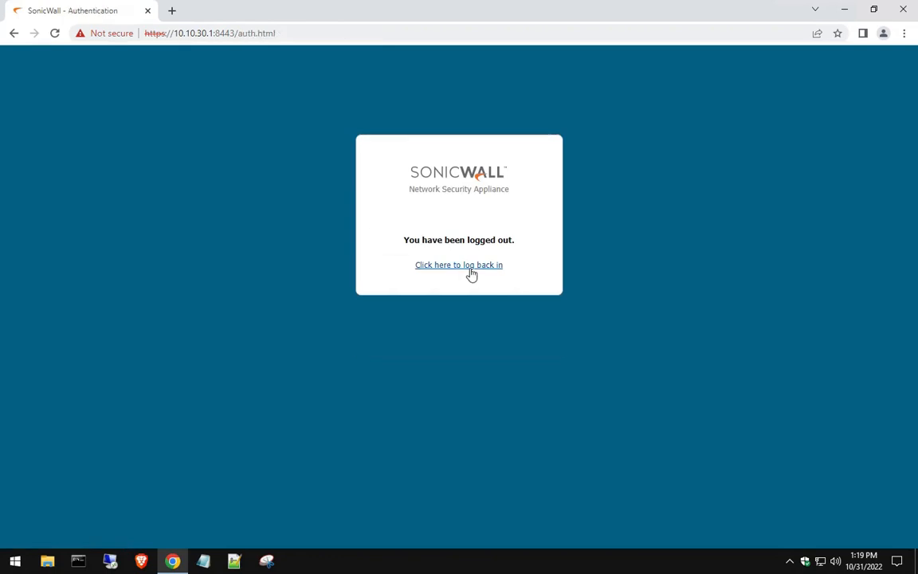
Return to the login form and log in as IGNTest with its password.
click(459, 265)
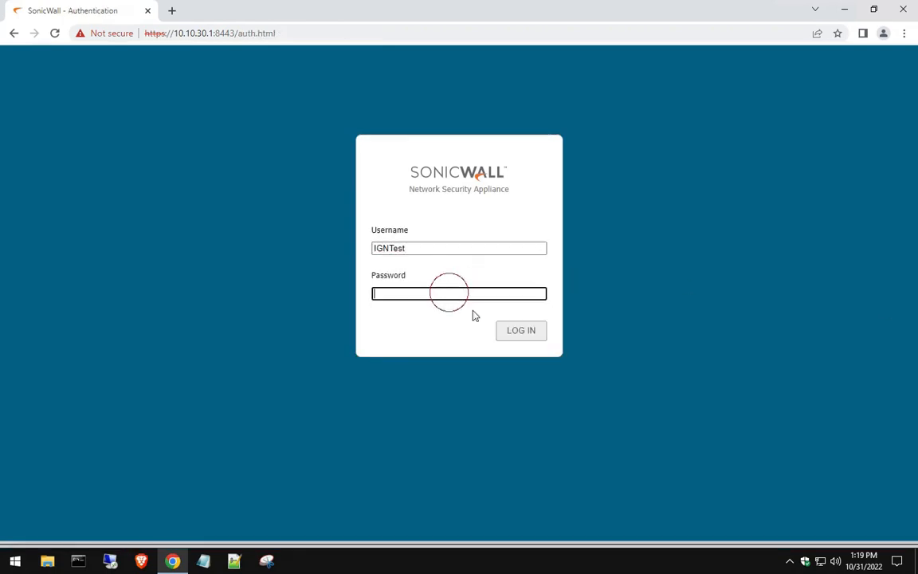
click(520, 330)
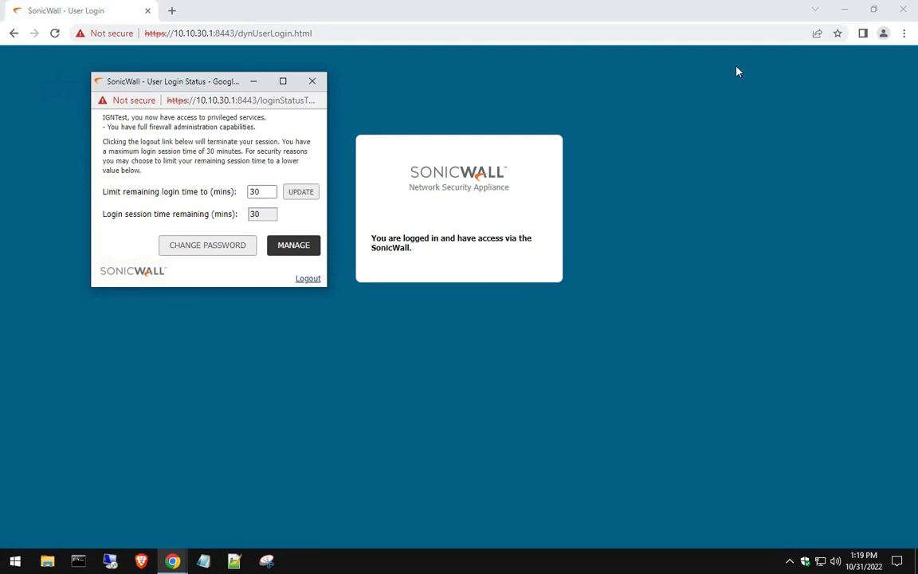
mouse_move(223, 151)
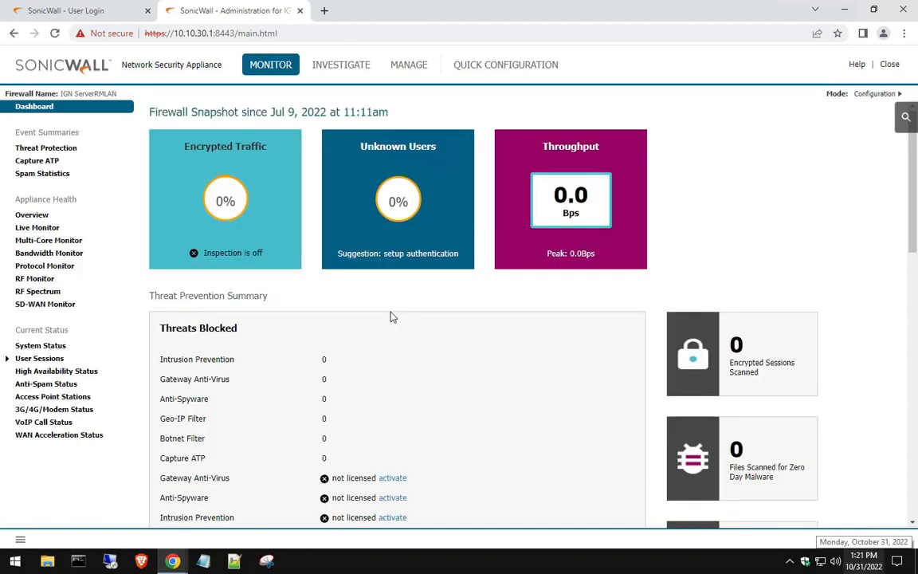
mouse_move(415, 88)
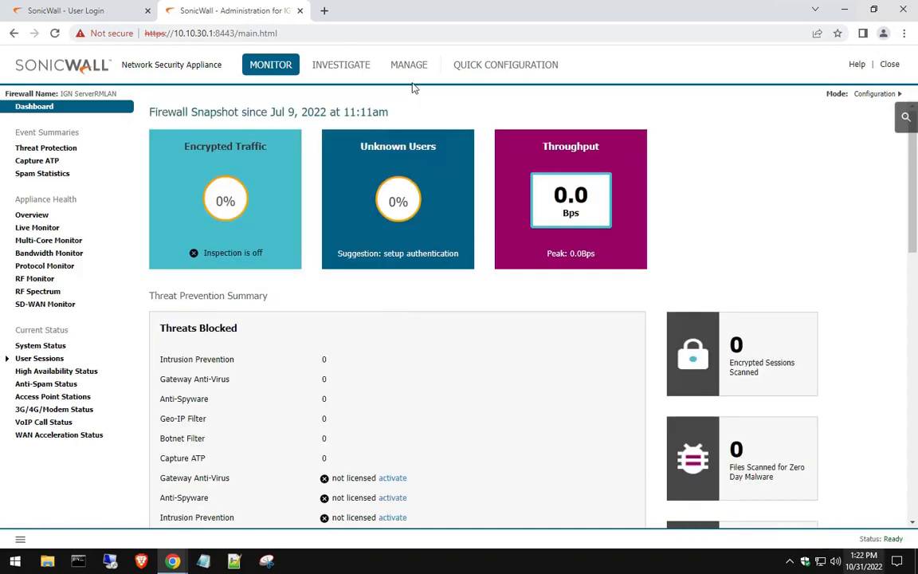
Review Users > Settings, keep Local Users authentication, then go to Local Users & Groups.
click(408, 64)
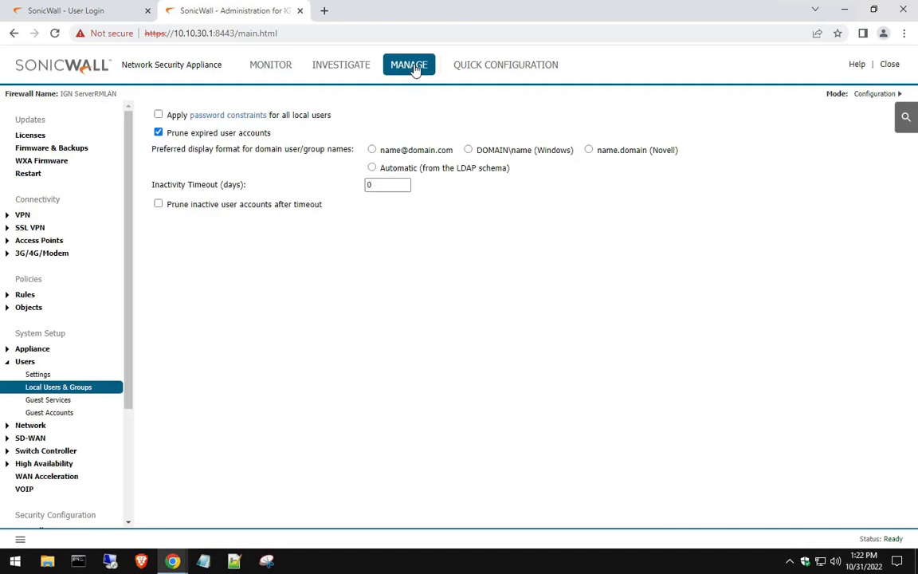
click(39, 373)
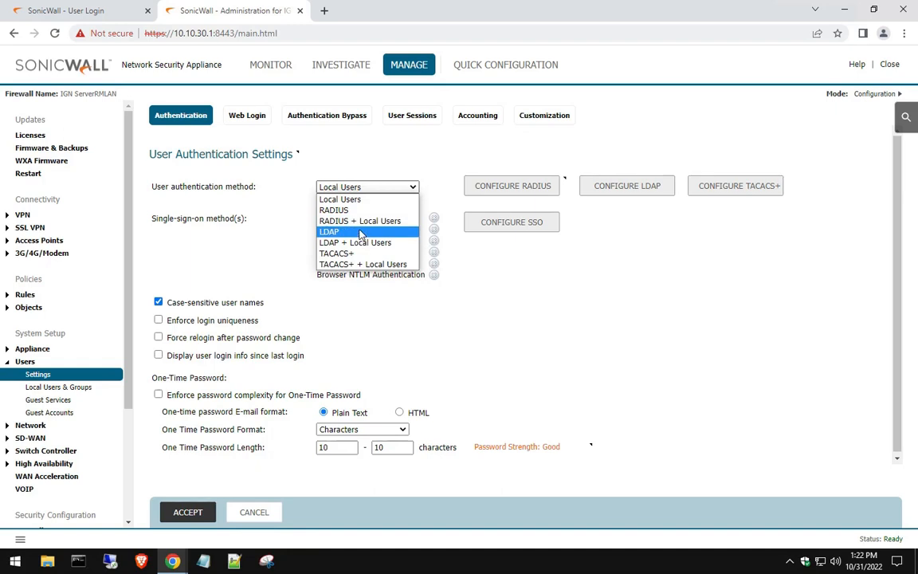
mouse_move(360, 220)
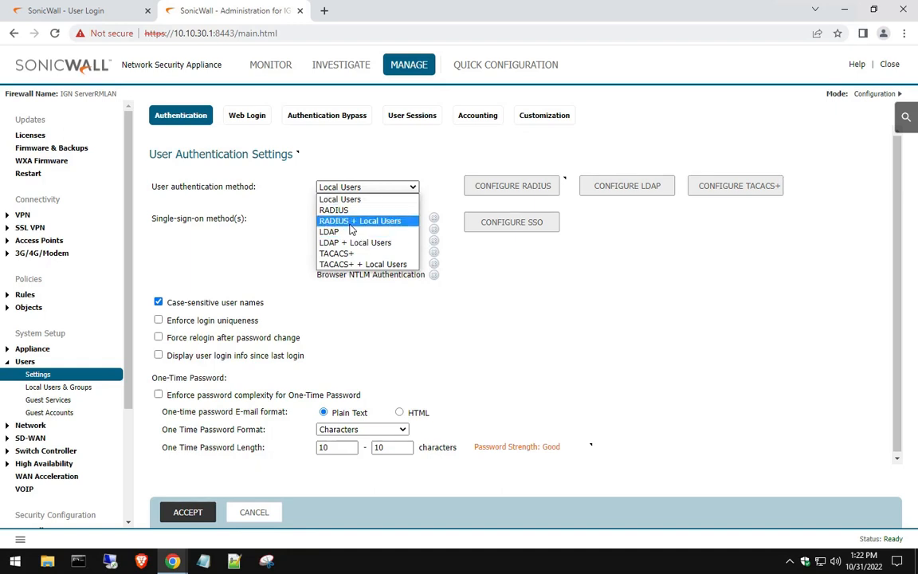
click(339, 199)
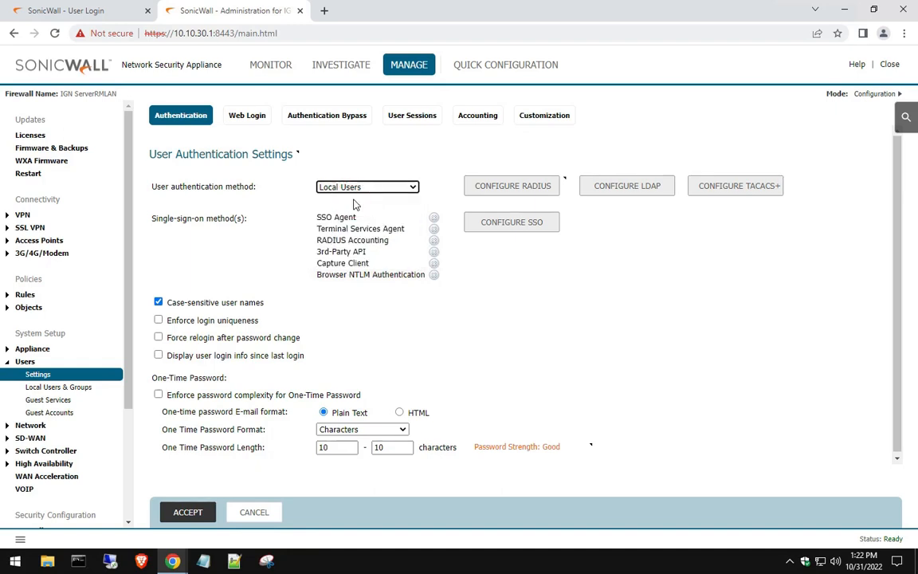
mouse_move(232, 326)
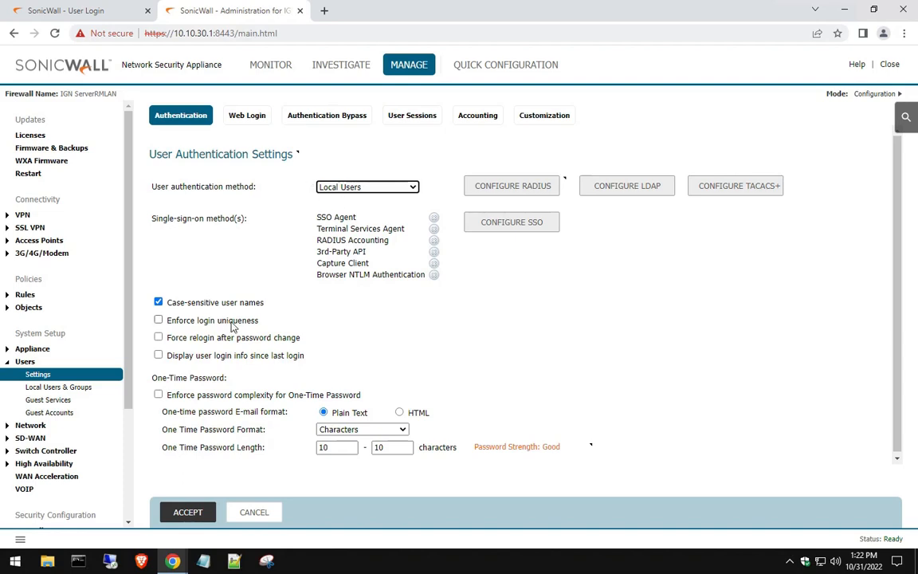
mouse_move(311, 178)
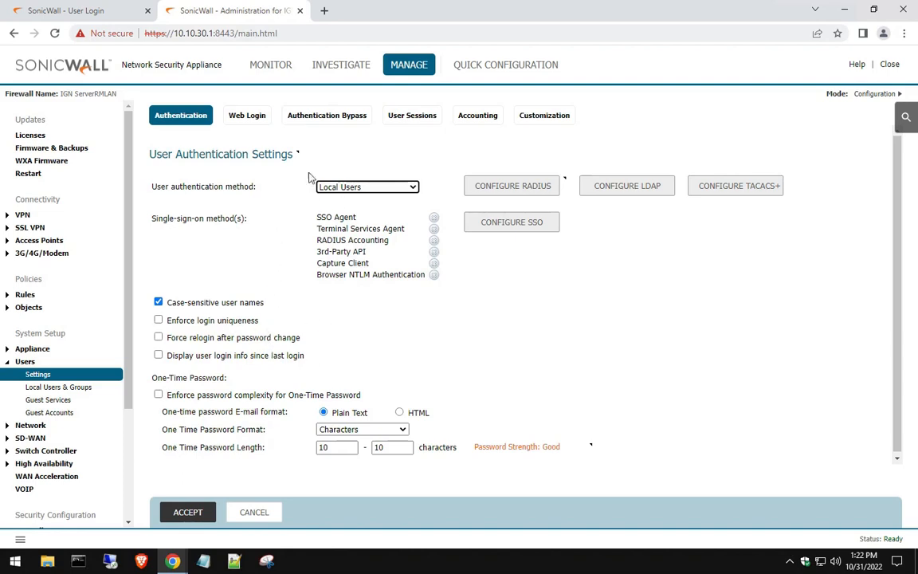
click(247, 115)
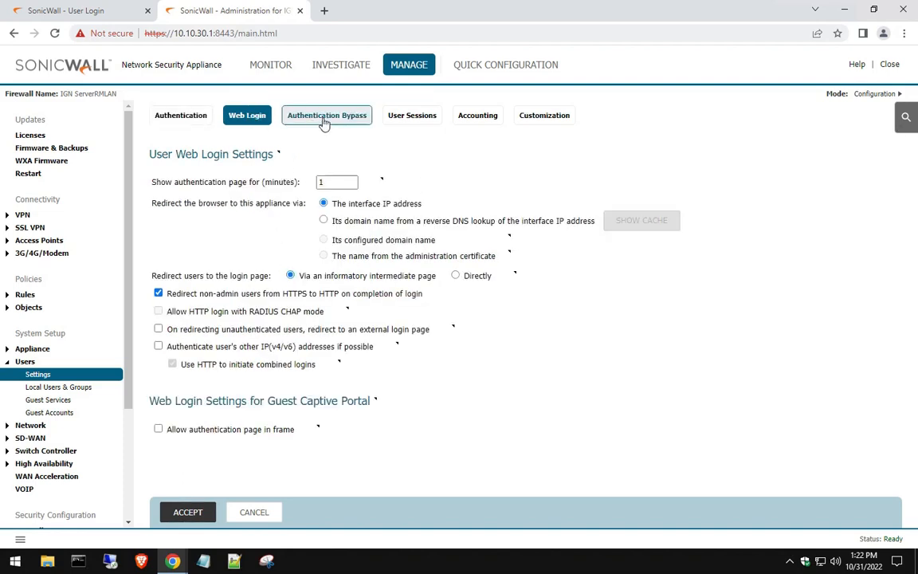
click(180, 115)
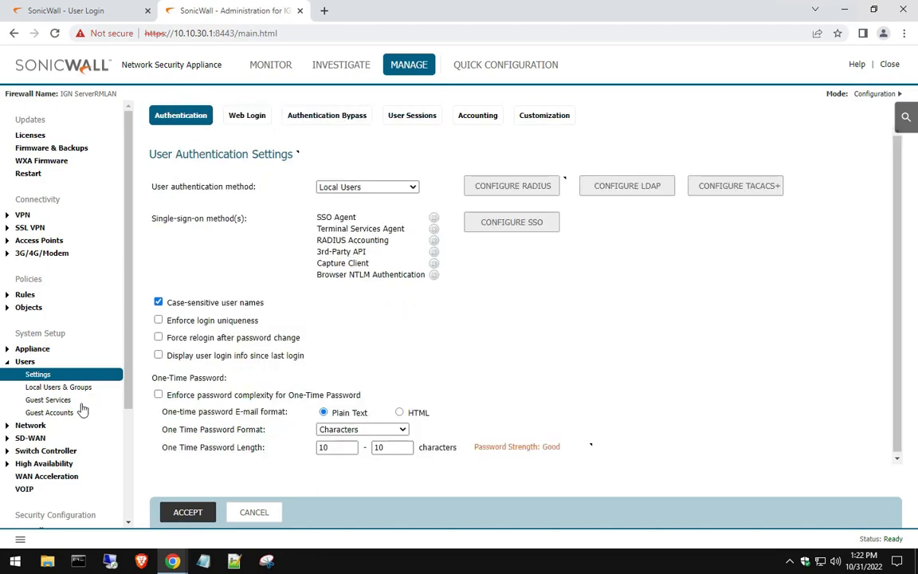
click(57, 388)
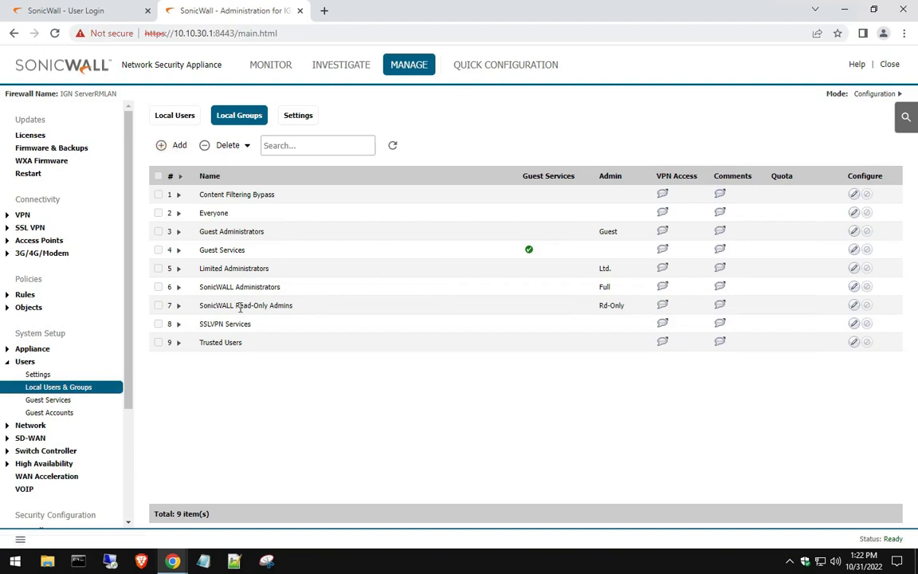
Select the SonicWALL Administrators local group and open it for editing.
double_click(239, 287)
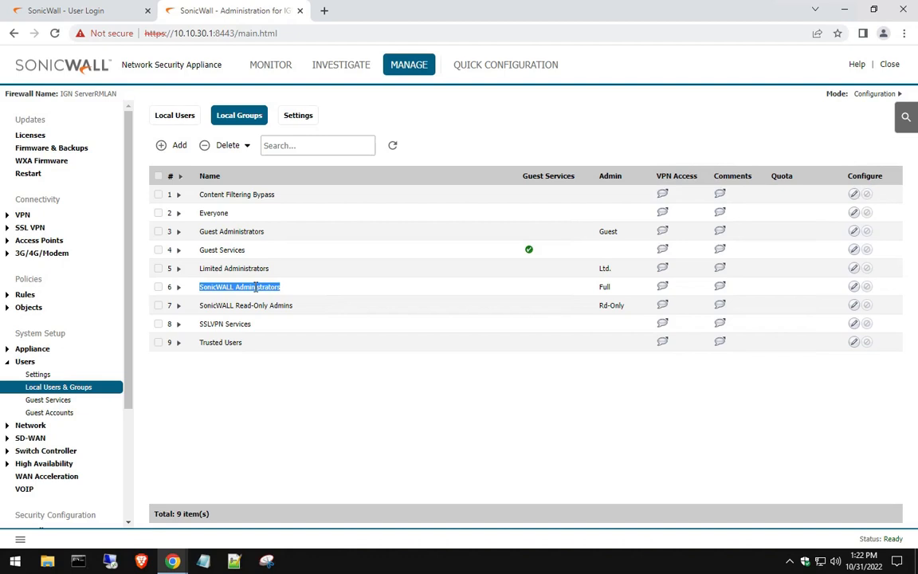
mouse_move(773, 290)
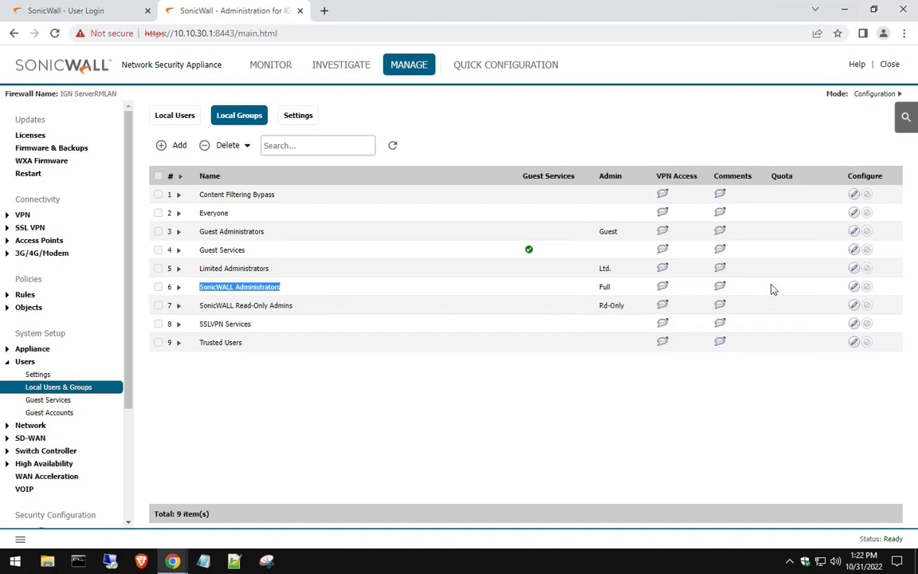
click(855, 287)
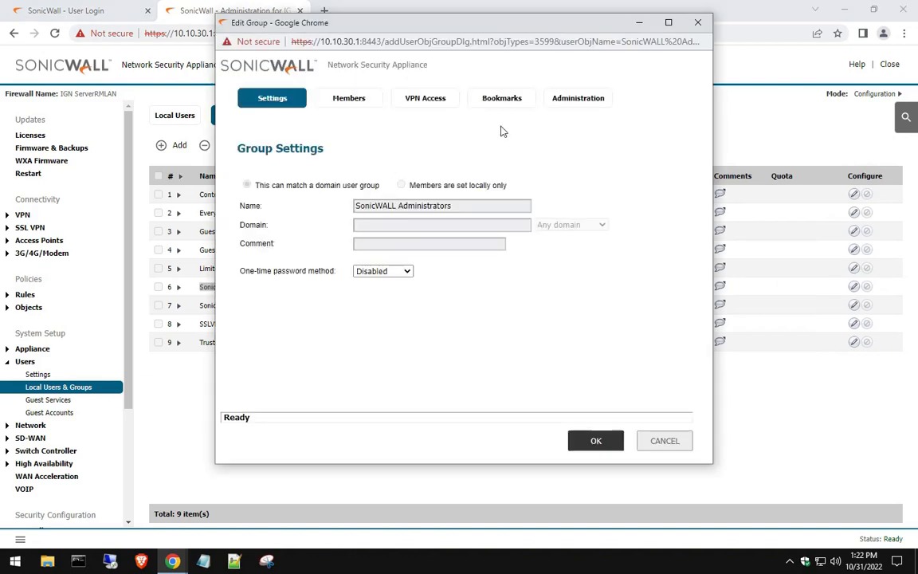
Tick 'Members go straight to the management UI on web login', check Members, and save the group.
click(577, 97)
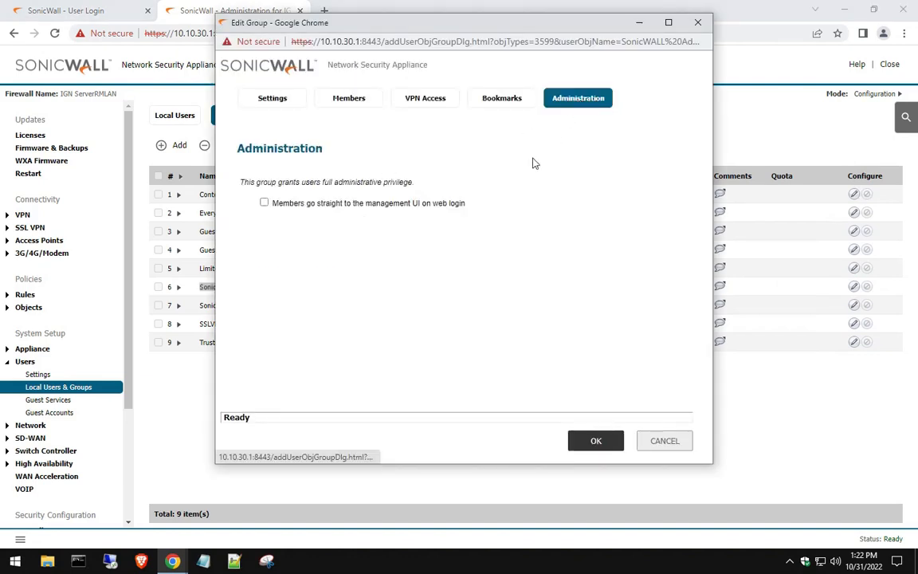
click(265, 202)
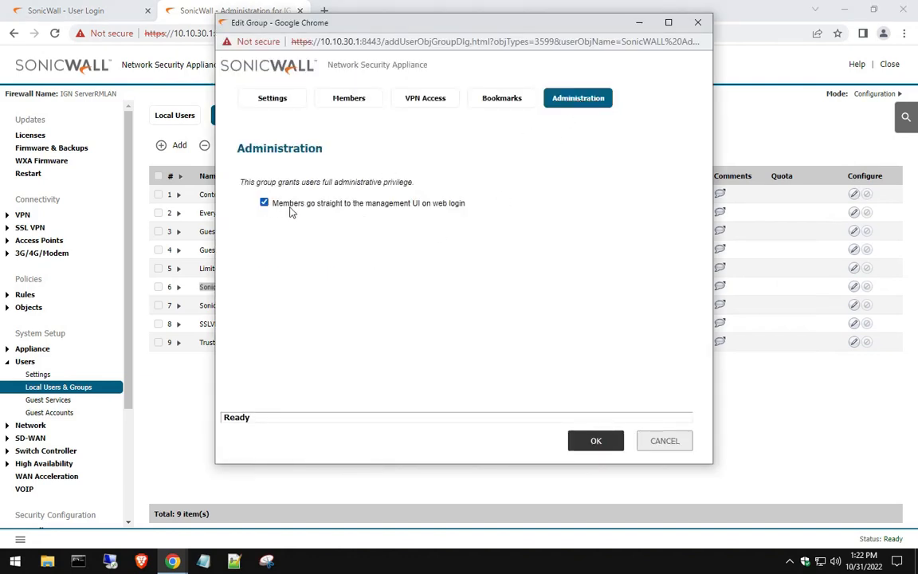
mouse_move(470, 207)
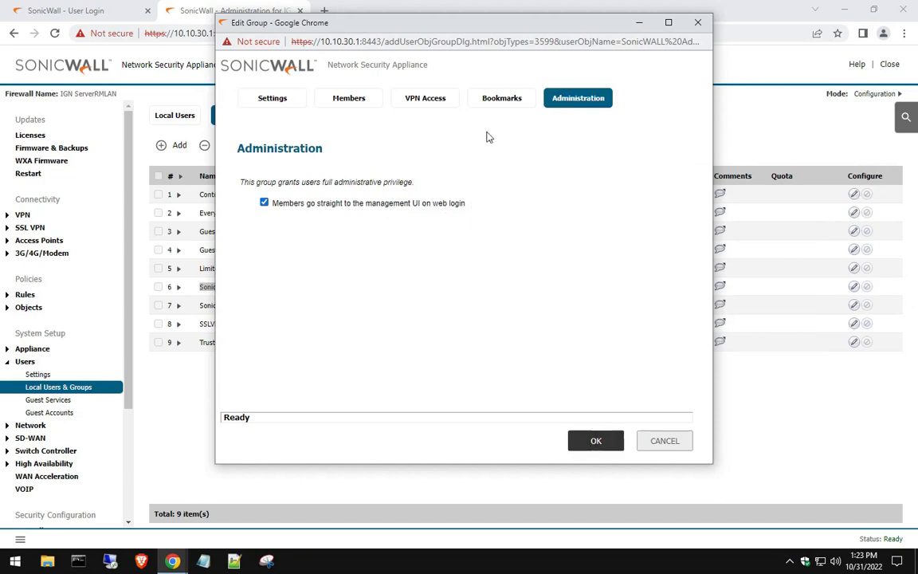
click(347, 97)
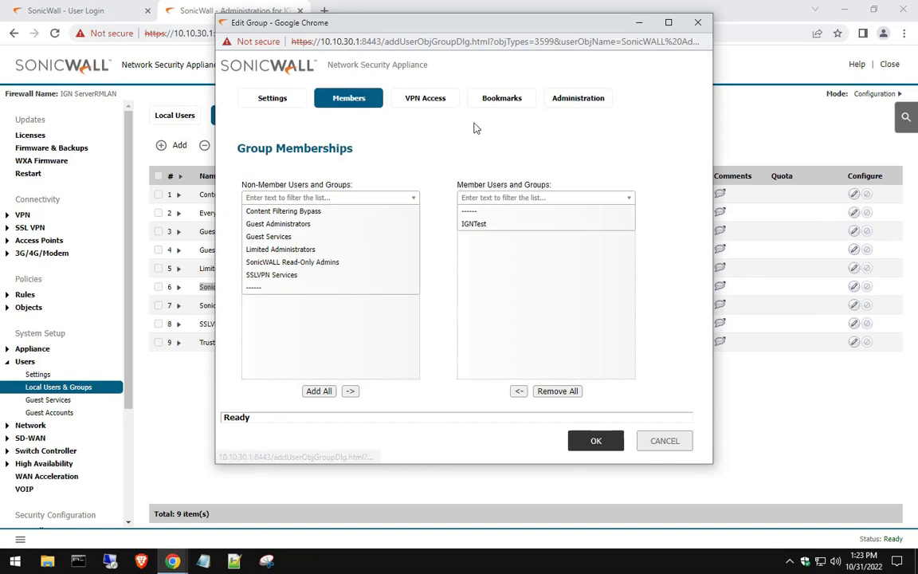
mouse_move(483, 230)
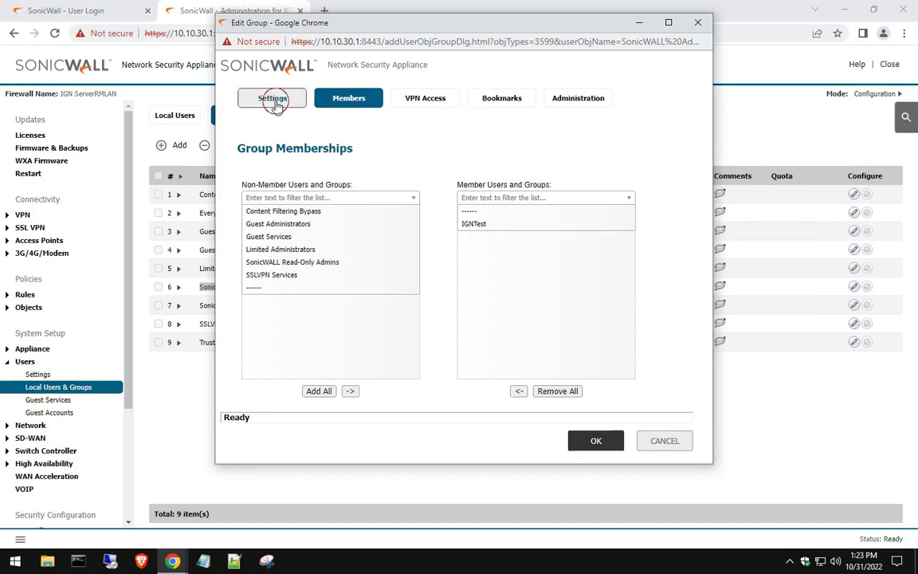
click(271, 97)
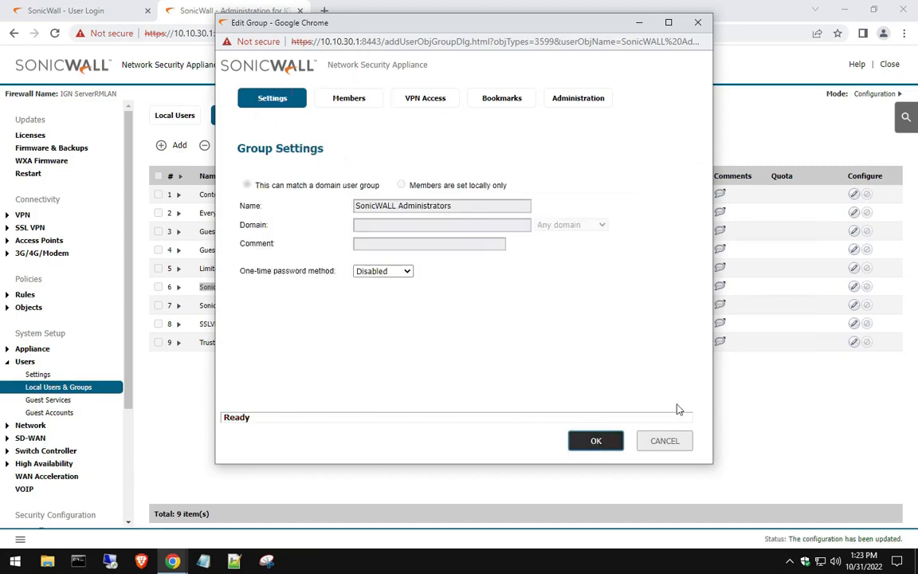
click(596, 440)
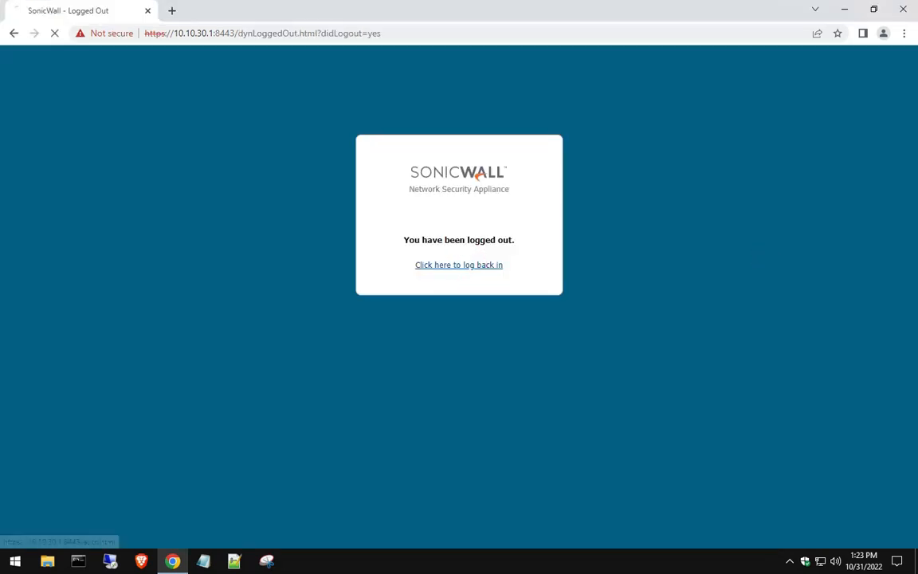
Log back in as IGNTest and land directly in the management interface.
click(459, 264)
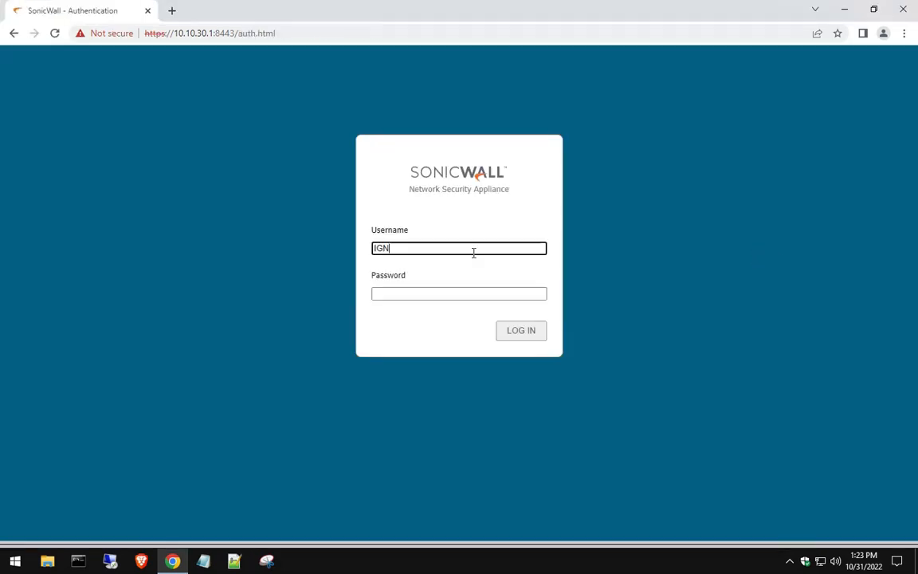
text(Test)
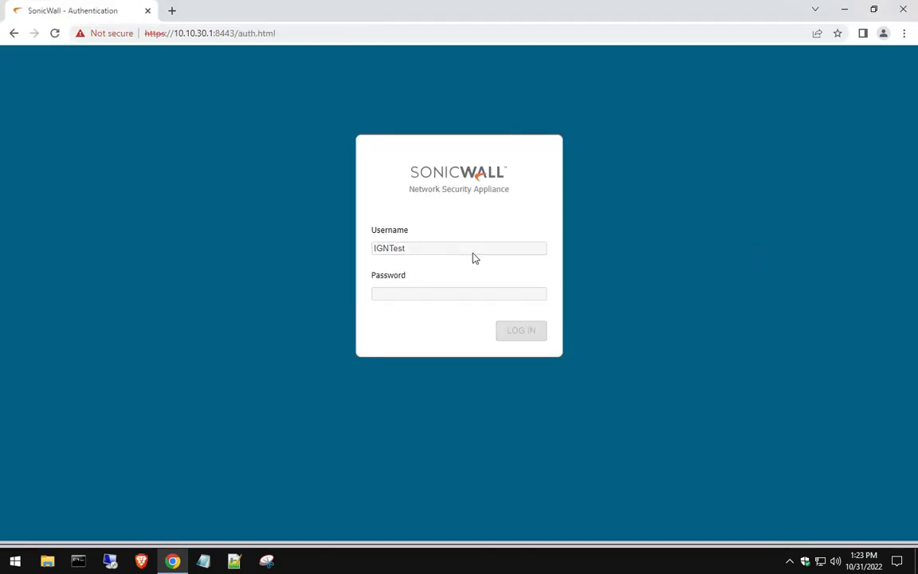
click(519, 330)
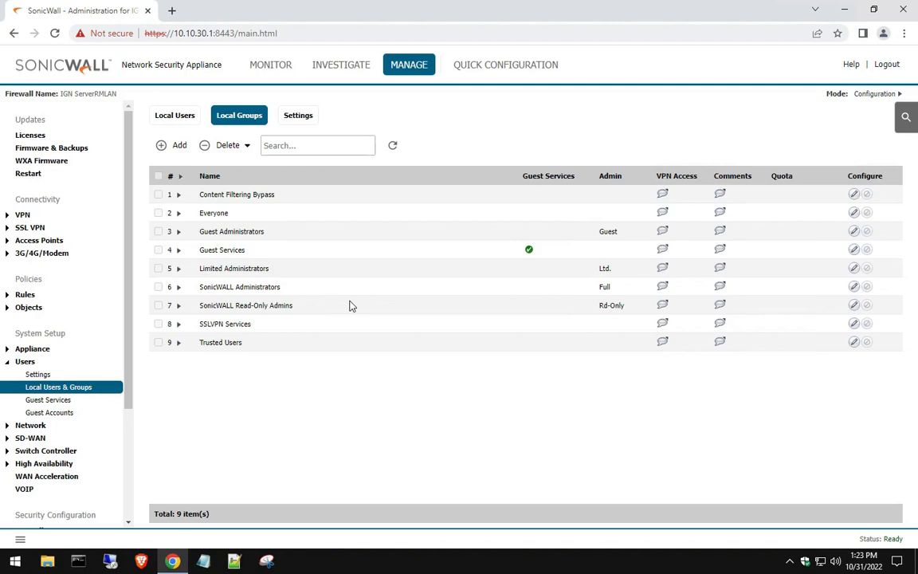
mouse_move(636, 185)
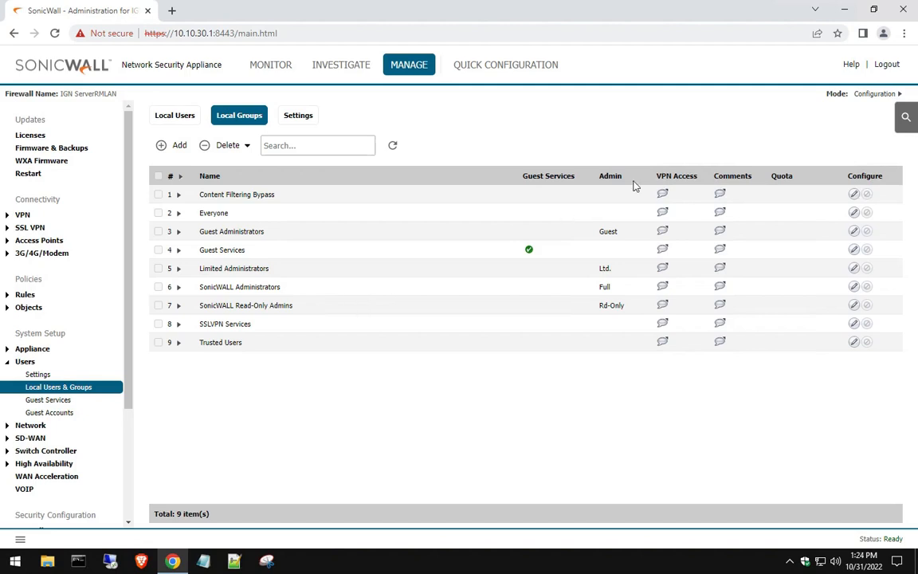